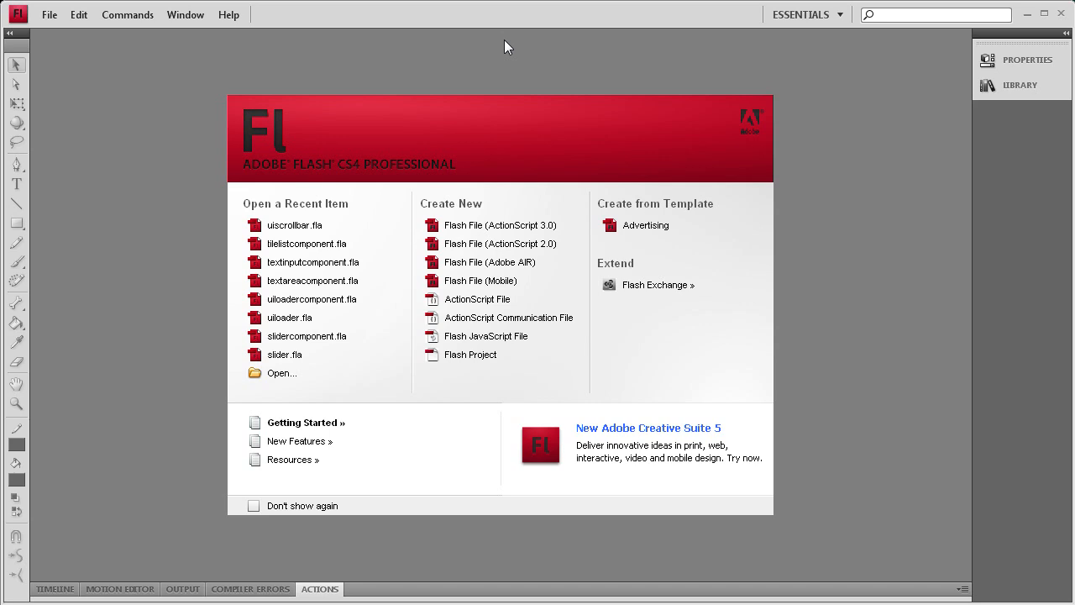
{"action": "mouse_move", "coordinate": [508, 223]}
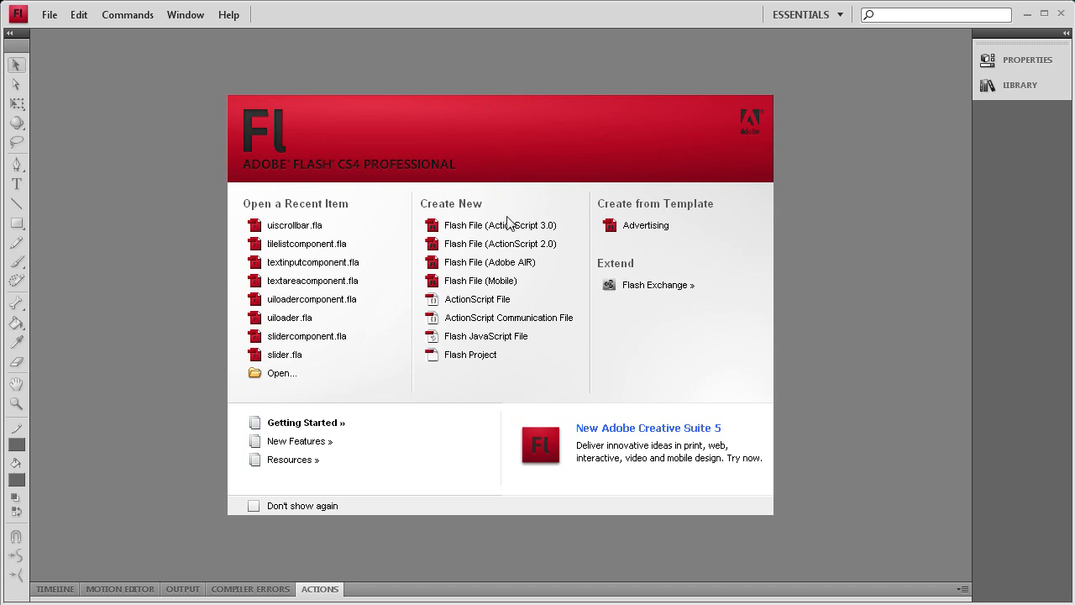
Create a new Flash File (ActionScript 3.0) from the Welcome screen
{"action": "left_click", "coordinate": [500, 224]}
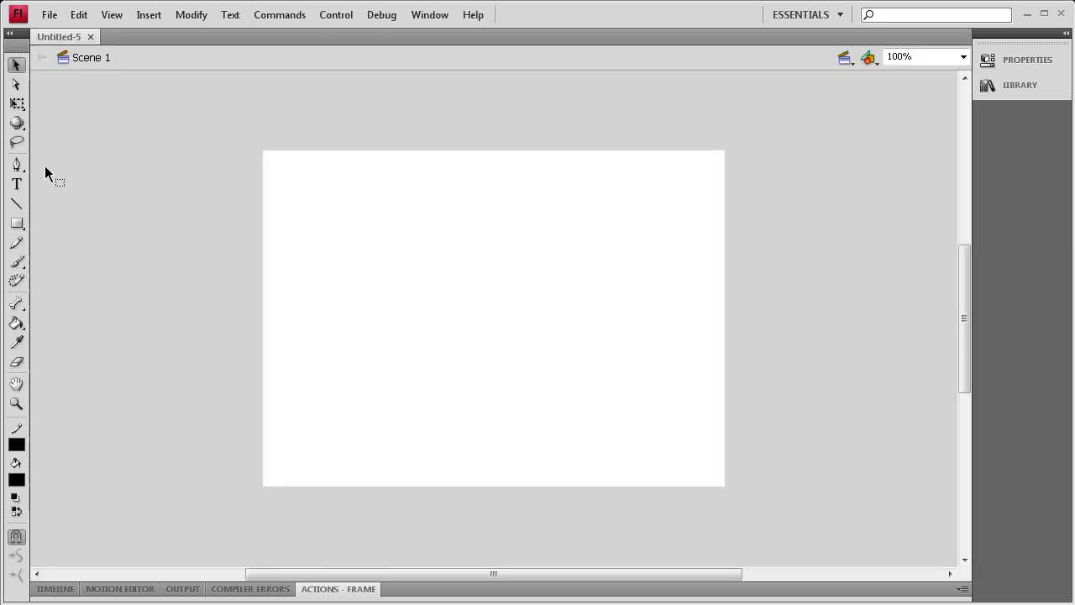
Draw a large text box with the Text tool covering most of the stage
{"action": "left_click", "coordinate": [16, 184]}
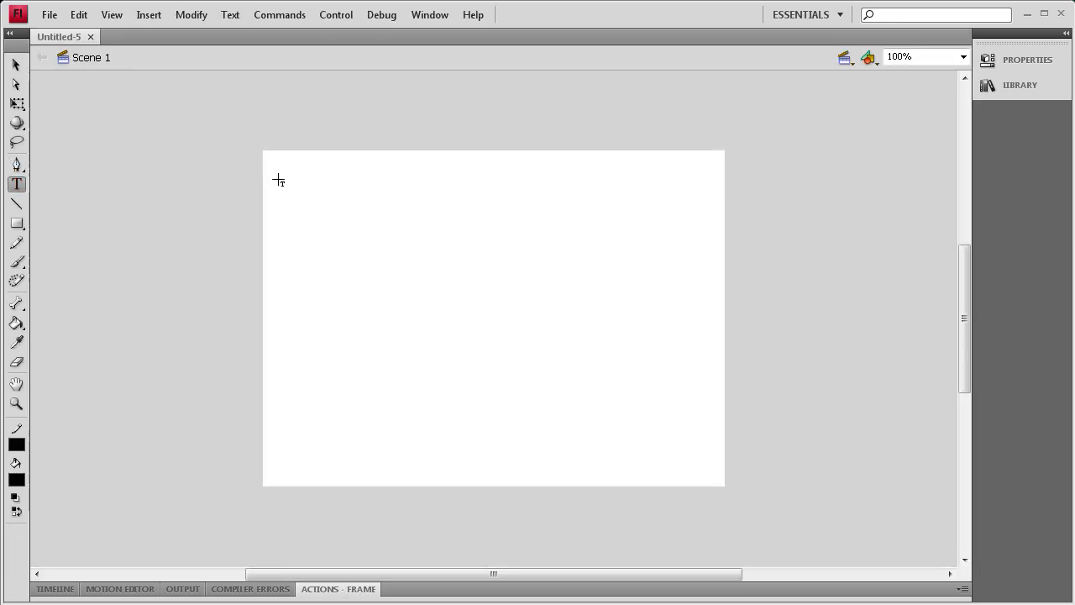
{"action": "left_click_drag", "start_coordinate": [273, 165], "coordinate": [703, 477]}
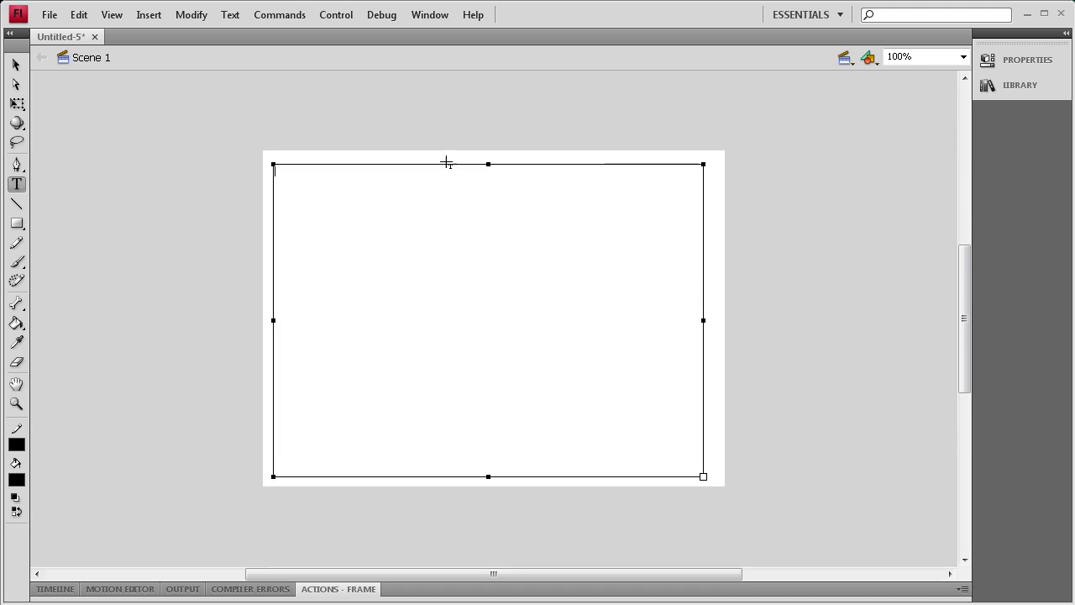
Place a UIScrollBar from the Components panel just right of the text box
{"action": "left_click", "coordinate": [464, 431]}
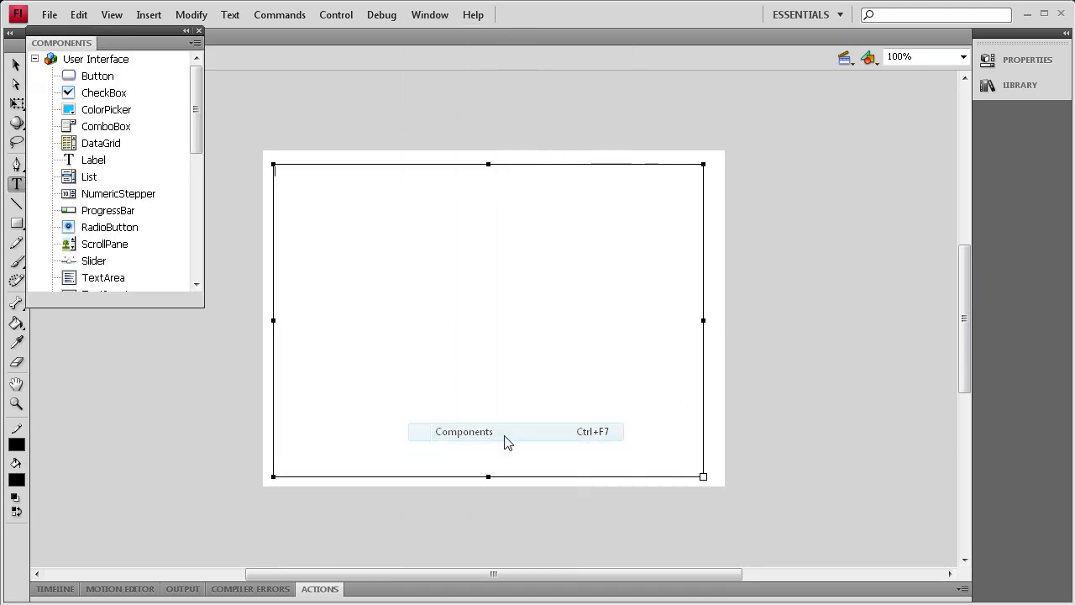
{"action": "scroll", "scroll_direction": "down", "scroll_amount": 3}
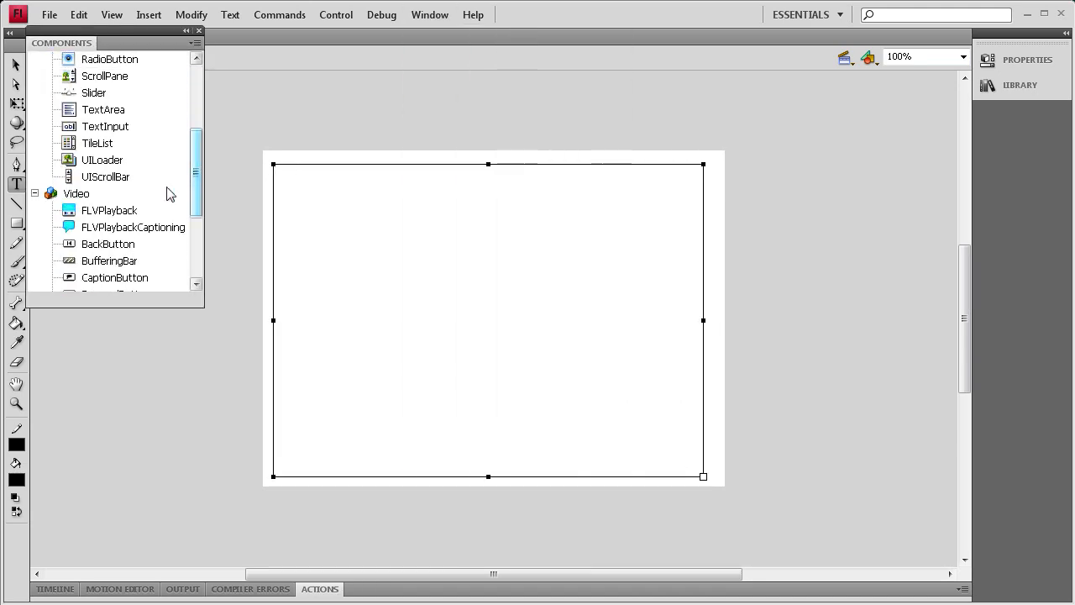
{"action": "left_click", "coordinate": [105, 176]}
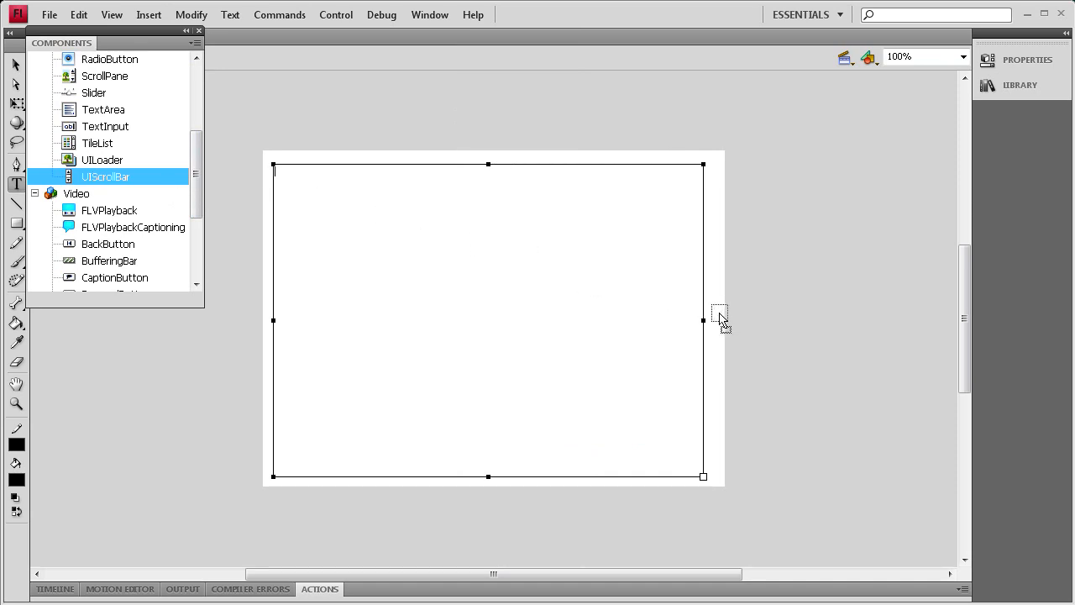
{"action": "left_click_drag", "start_coordinate": [105, 176], "coordinate": [714, 315]}
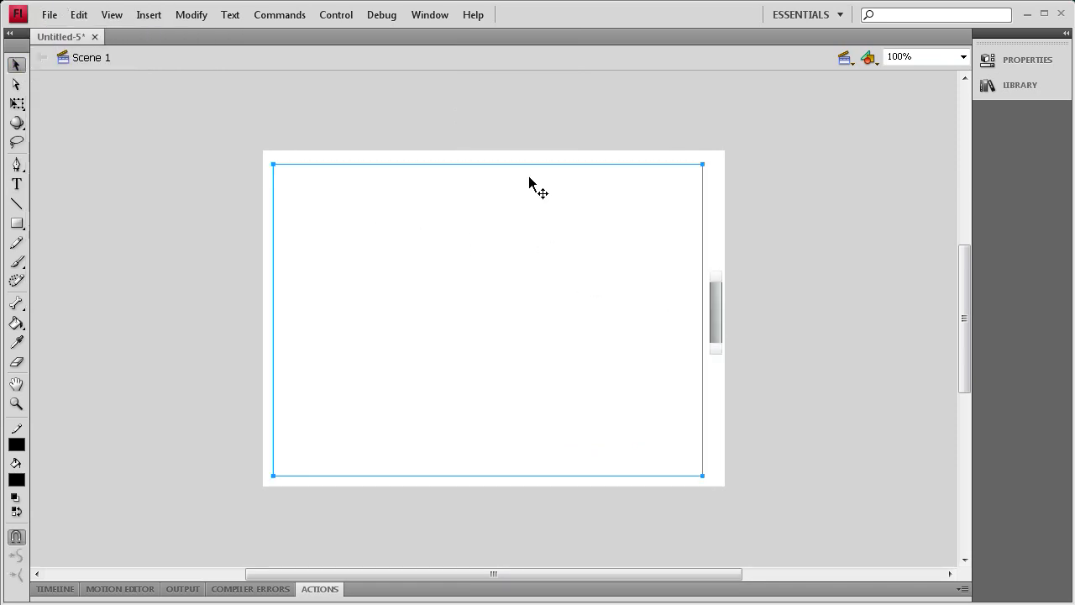
Name the text box instance 'mytxt' in the Properties panel
{"action": "left_click", "coordinate": [1029, 59]}
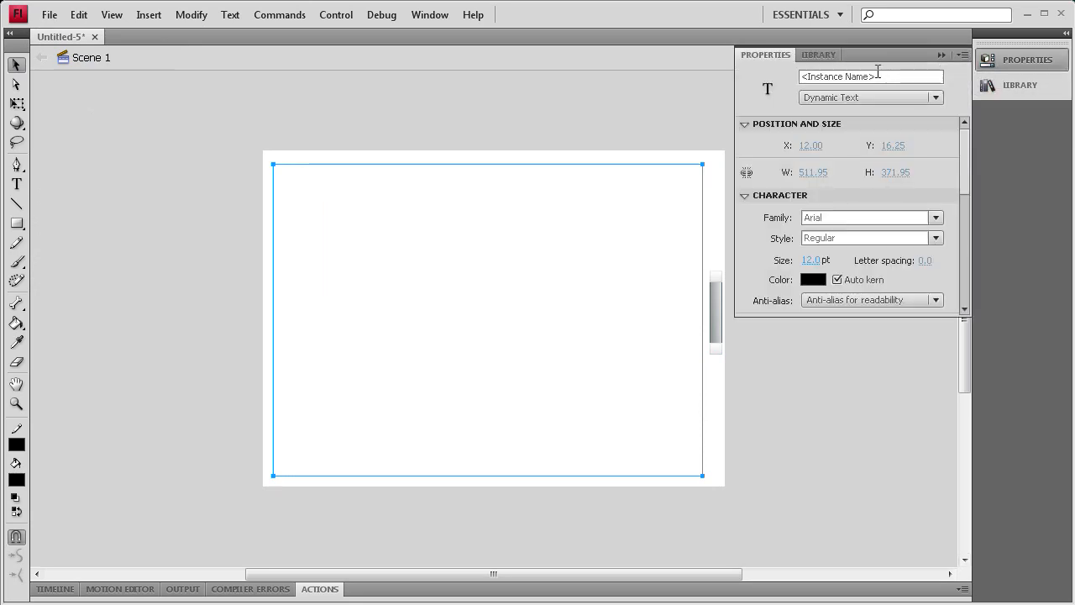
{"action": "type", "text": "myt"}
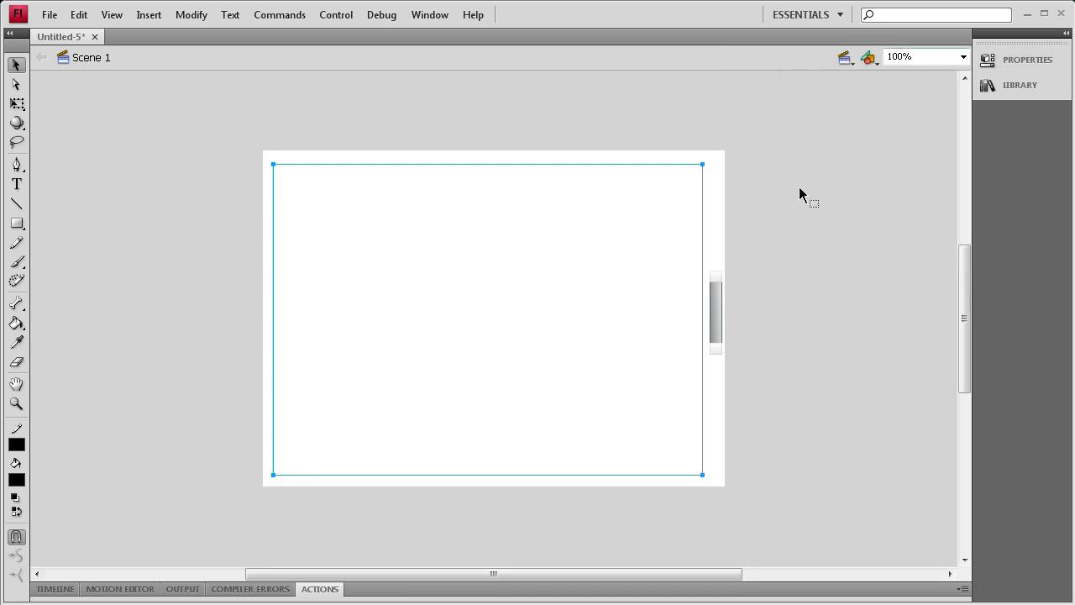
Name the UIScrollBar instance 'scrollbar' and set its height to 370
{"action": "left_click", "coordinate": [715, 313]}
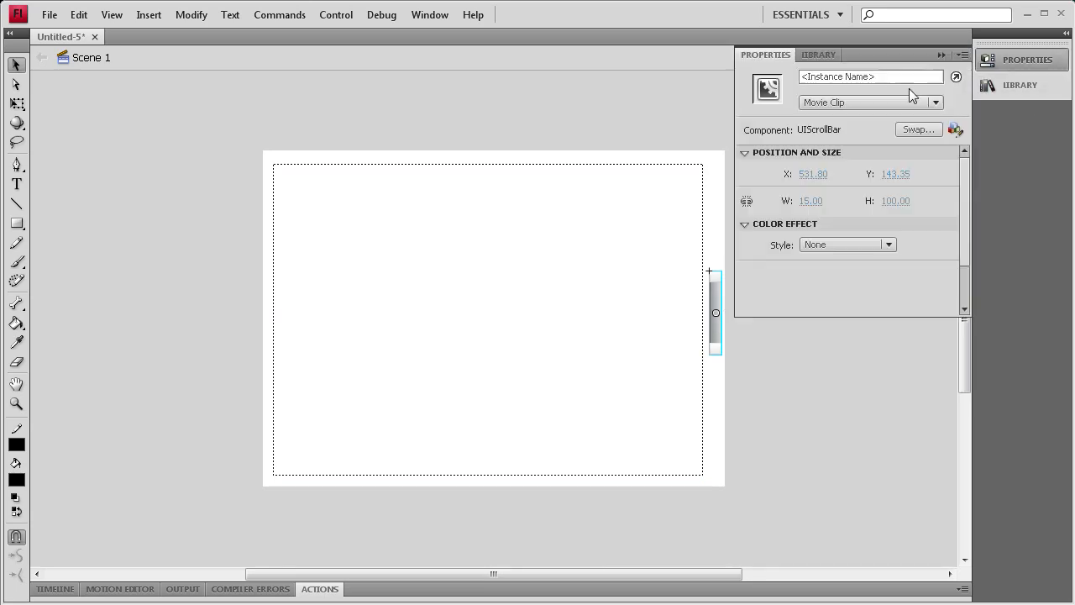
{"action": "type", "text": "scrollbar"}
{"action": "type", "text": "37"}
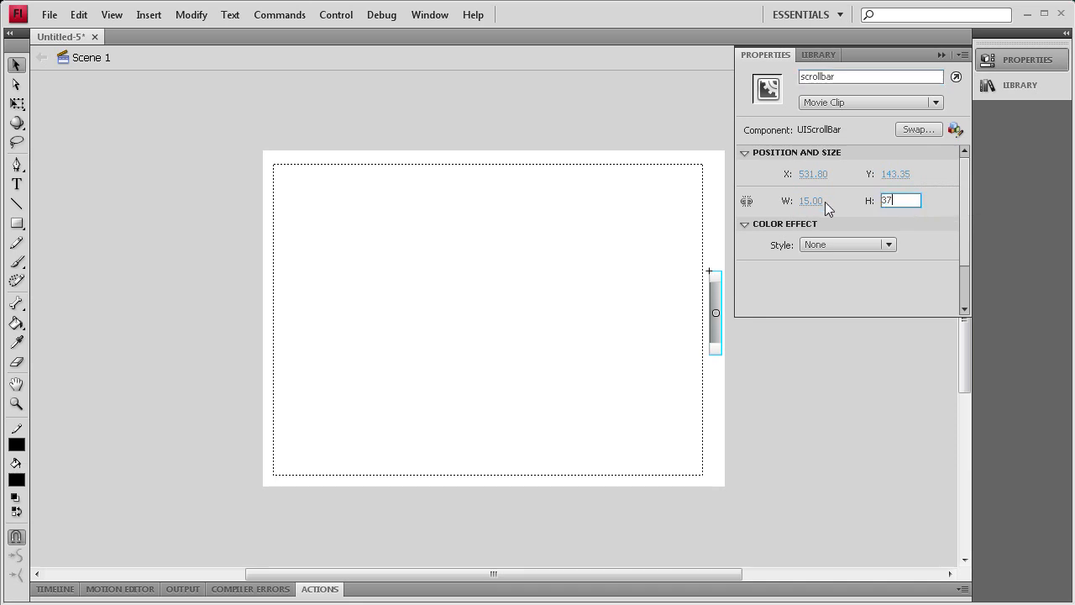
{"action": "key", "text": "Return"}
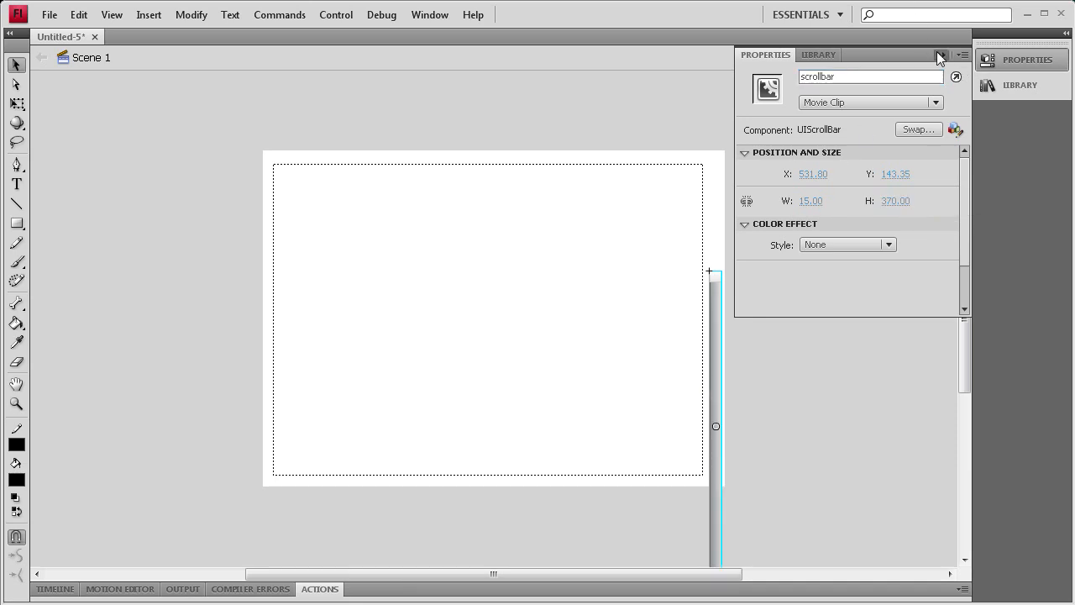
{"action": "left_click", "coordinate": [941, 54]}
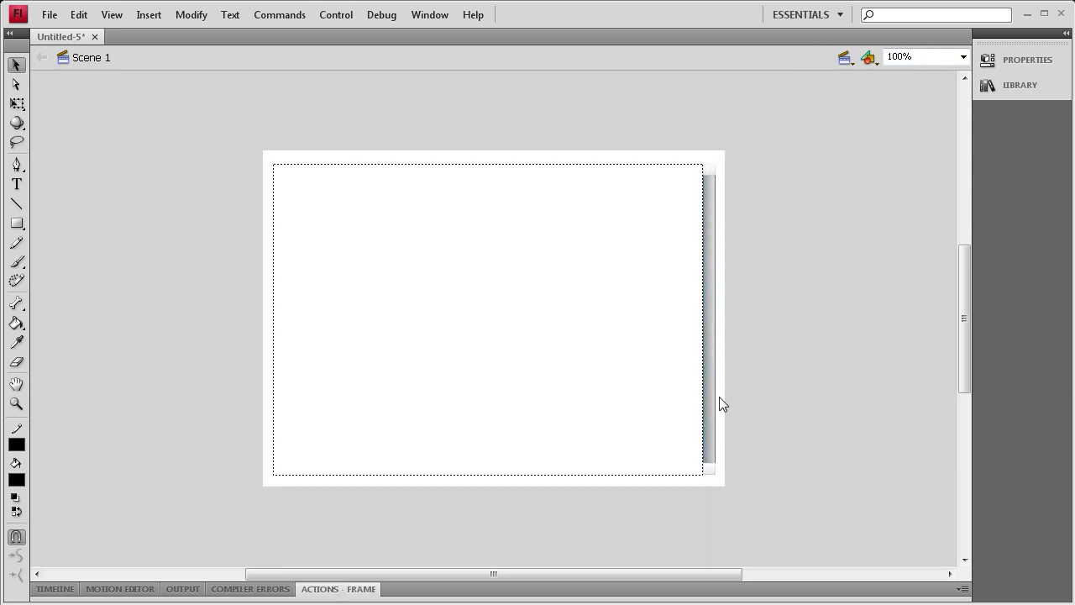
{"action": "mouse_move", "coordinate": [248, 141]}
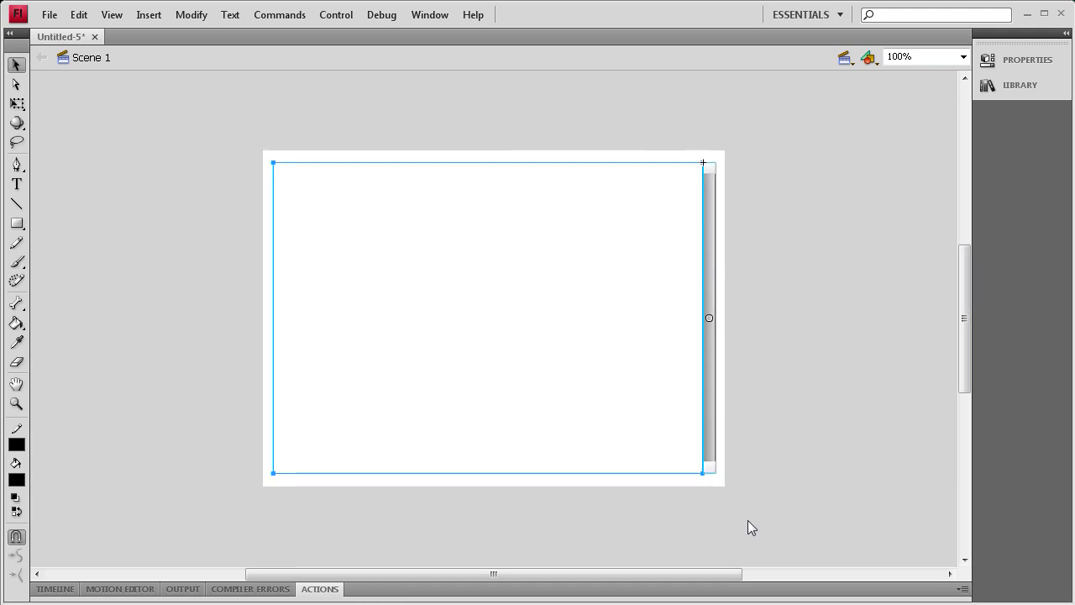
{"action": "mouse_move", "coordinate": [798, 308]}
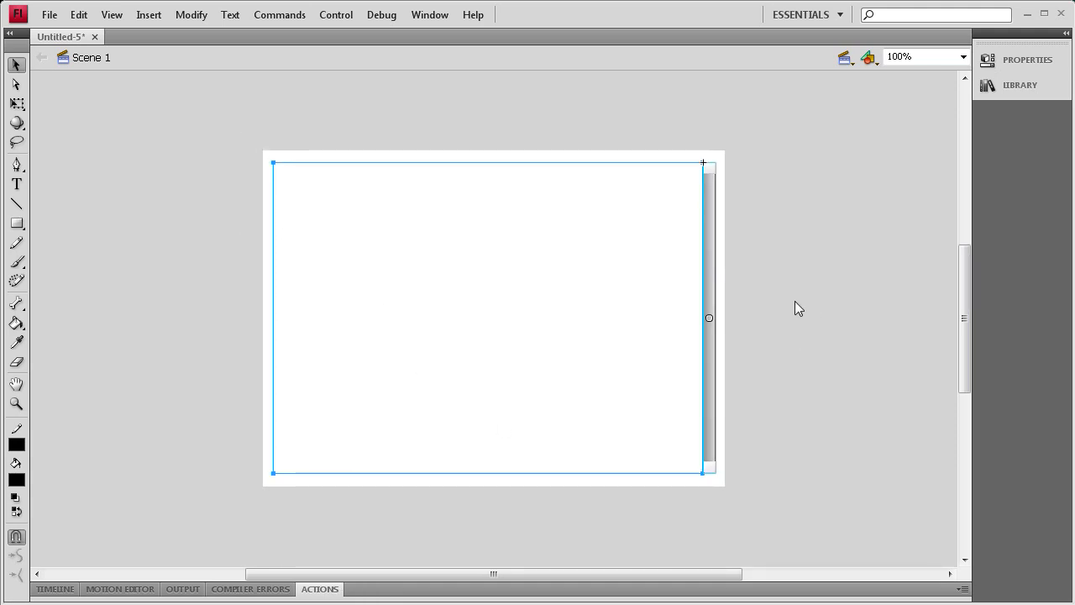
Make the text box scrollable from its context menu and target the first frame
{"action": "left_click", "coordinate": [567, 319]}
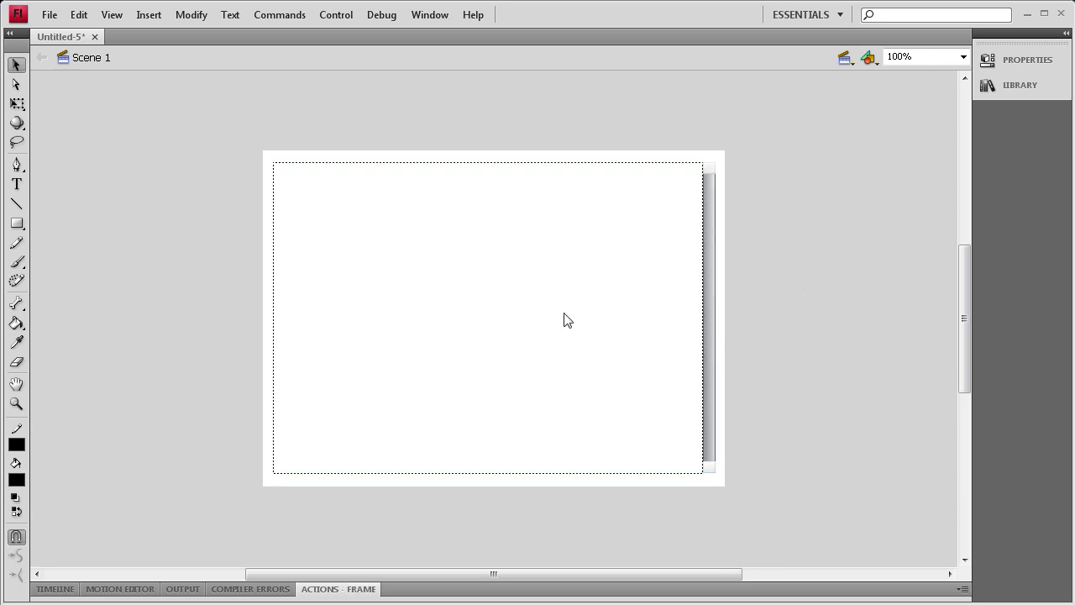
{"action": "right_click", "coordinate": [567, 319]}
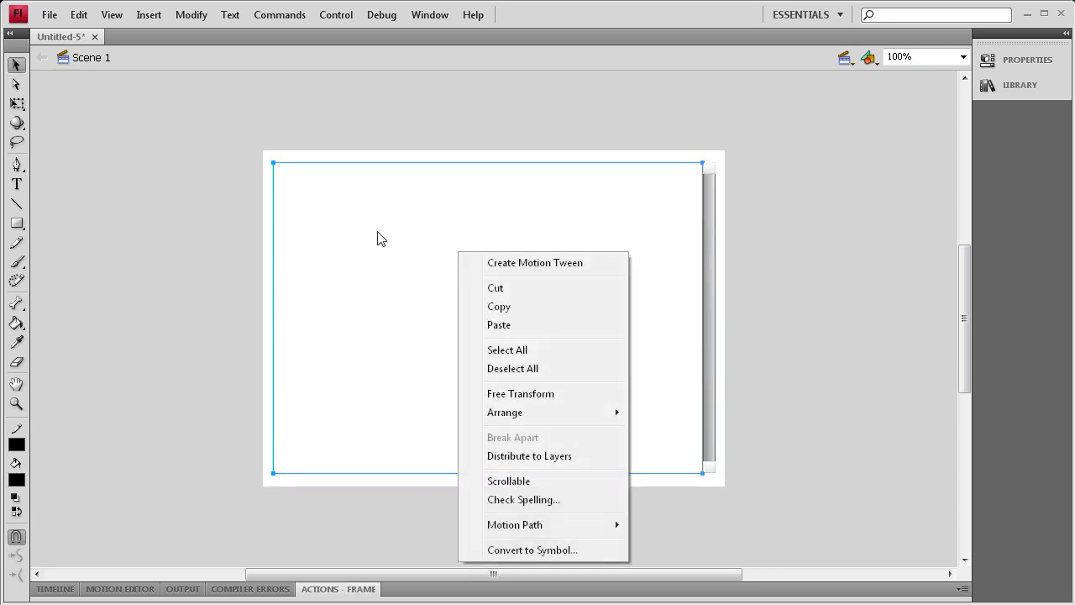
{"action": "left_click", "coordinate": [508, 480]}
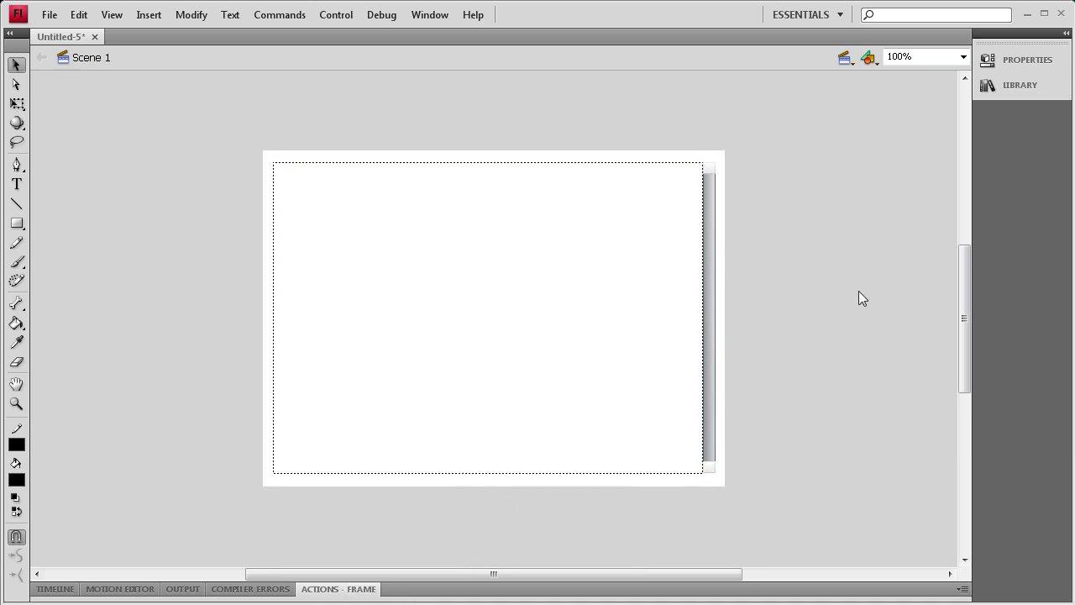
{"action": "mouse_move", "coordinate": [555, 228]}
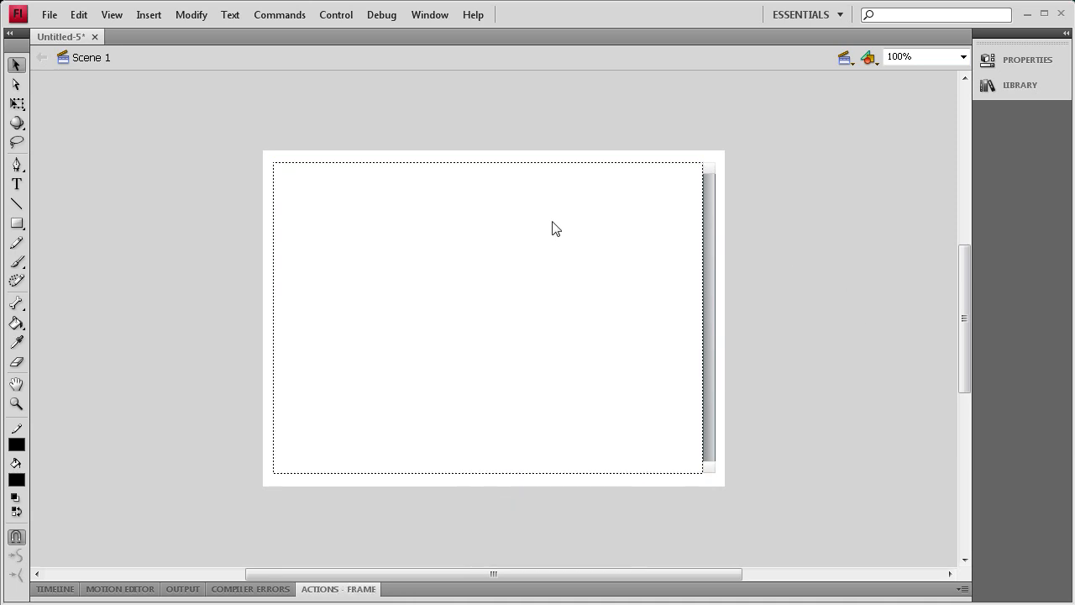
{"action": "mouse_move", "coordinate": [477, 475]}
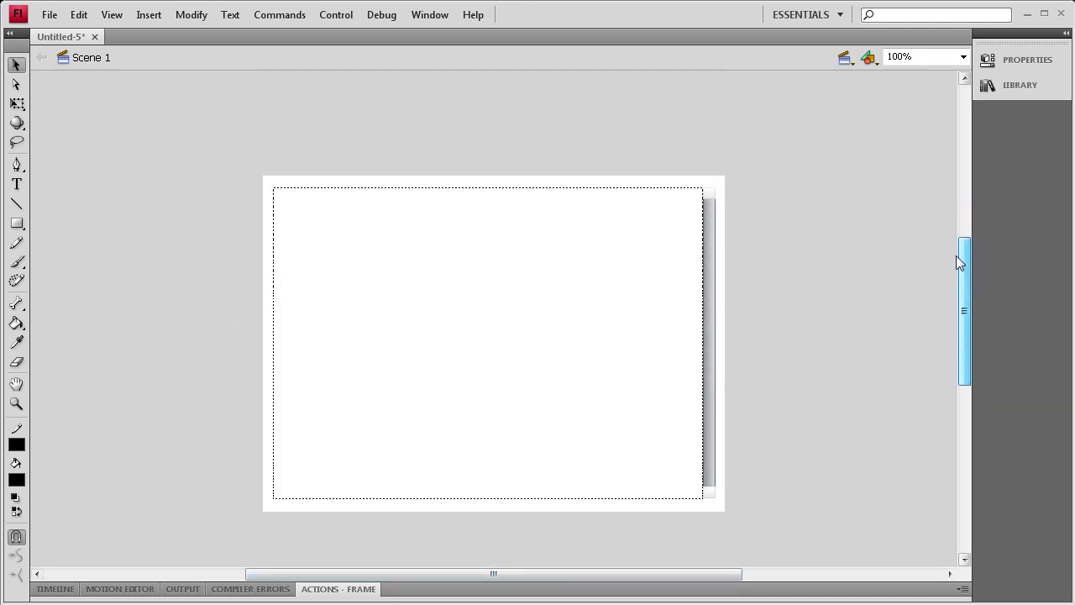
{"action": "scroll", "scroll_direction": "up", "scroll_amount": 3}
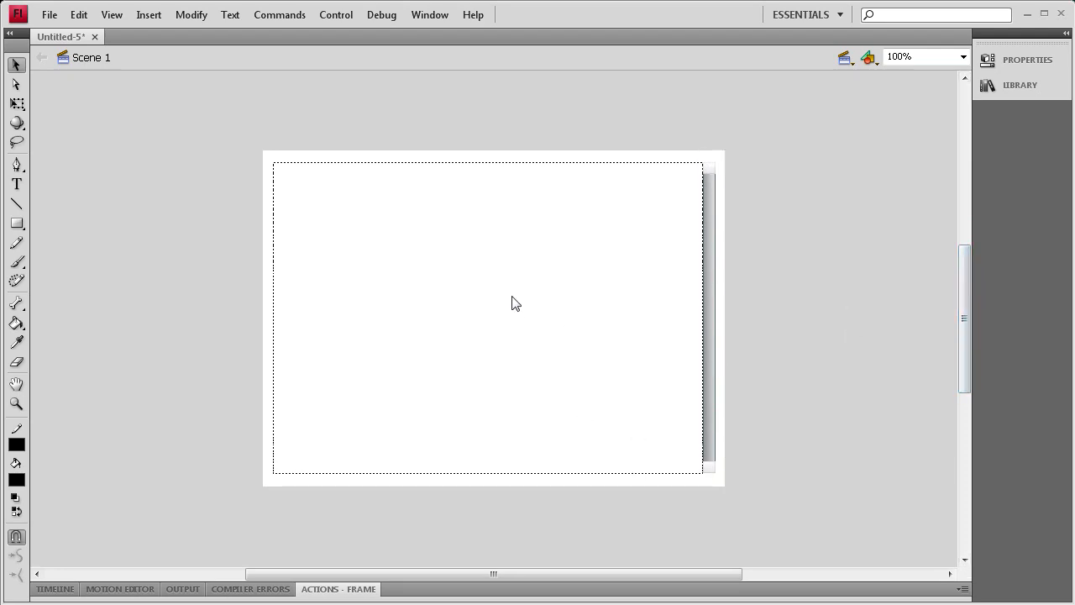
{"action": "mouse_move", "coordinate": [488, 295]}
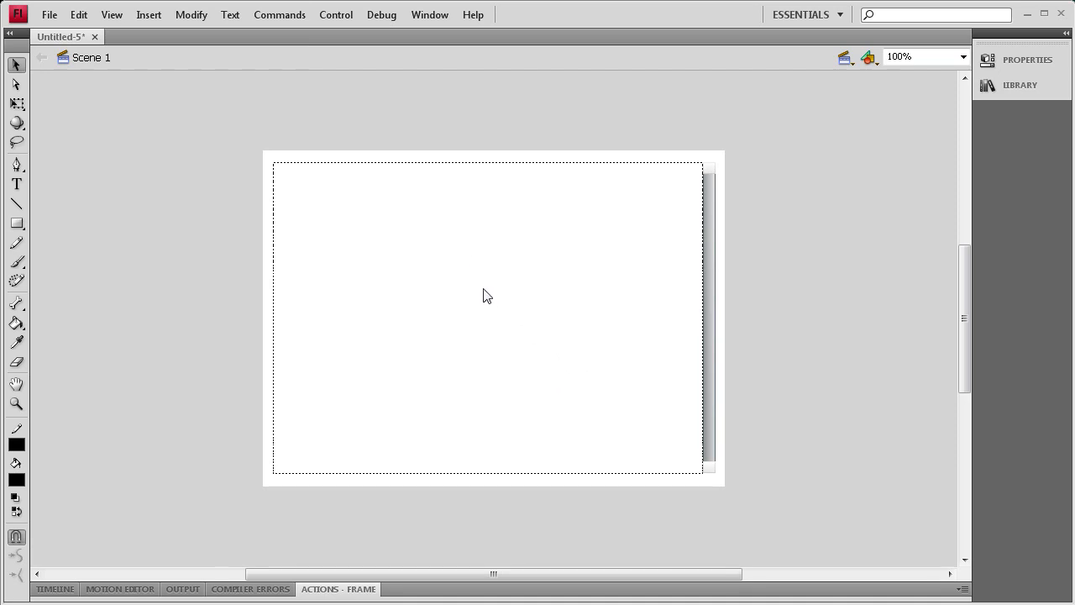
{"action": "mouse_move", "coordinate": [54, 178]}
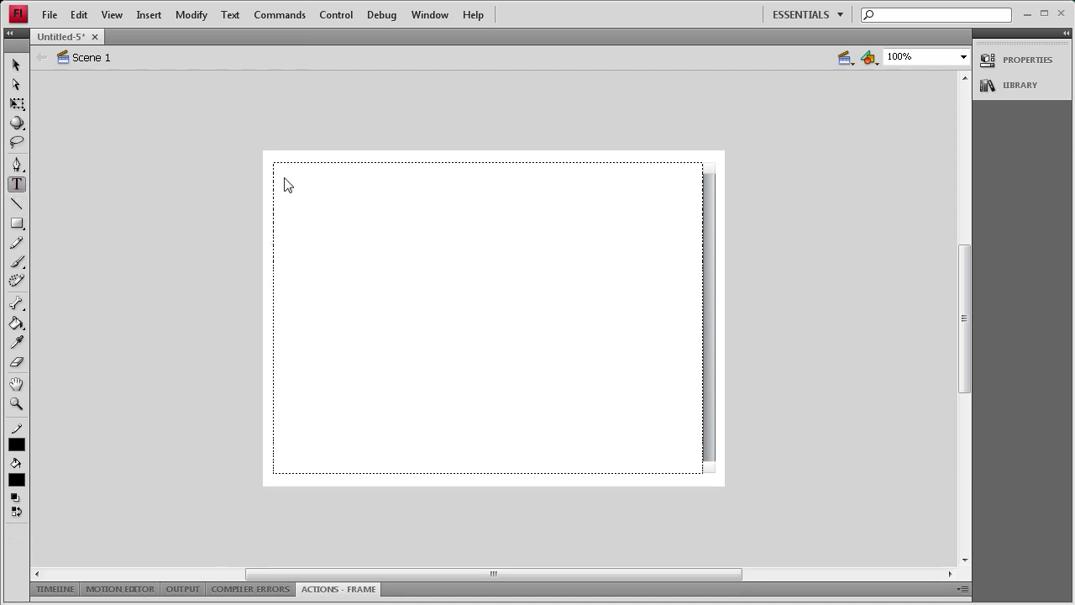
Paste several paragraphs of lorem ipsum text into the dynamic text box
{"action": "left_click", "coordinate": [487, 317]}
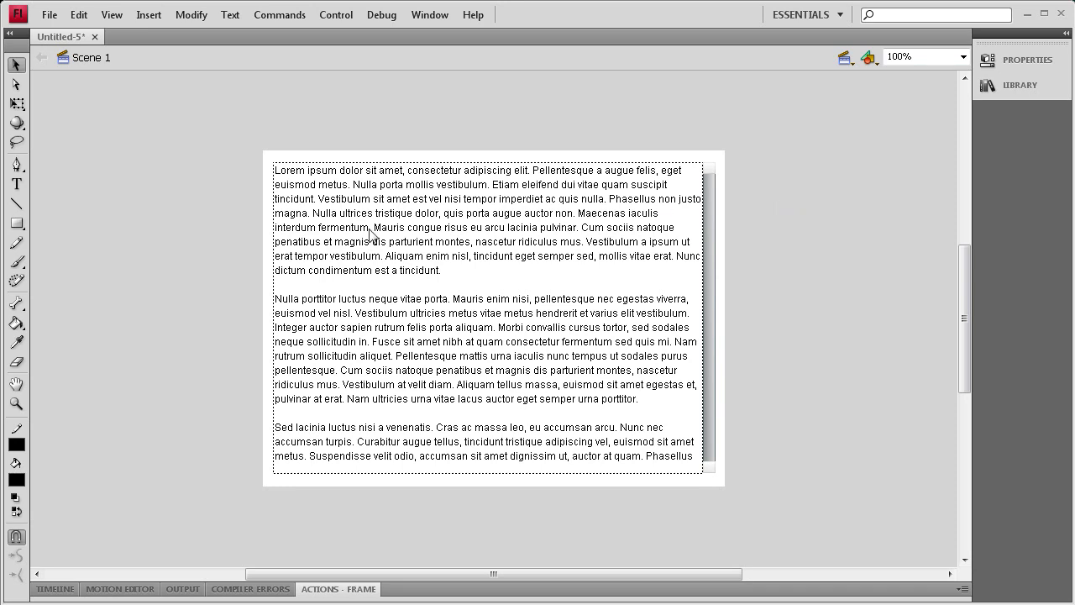
{"action": "mouse_move", "coordinate": [831, 217]}
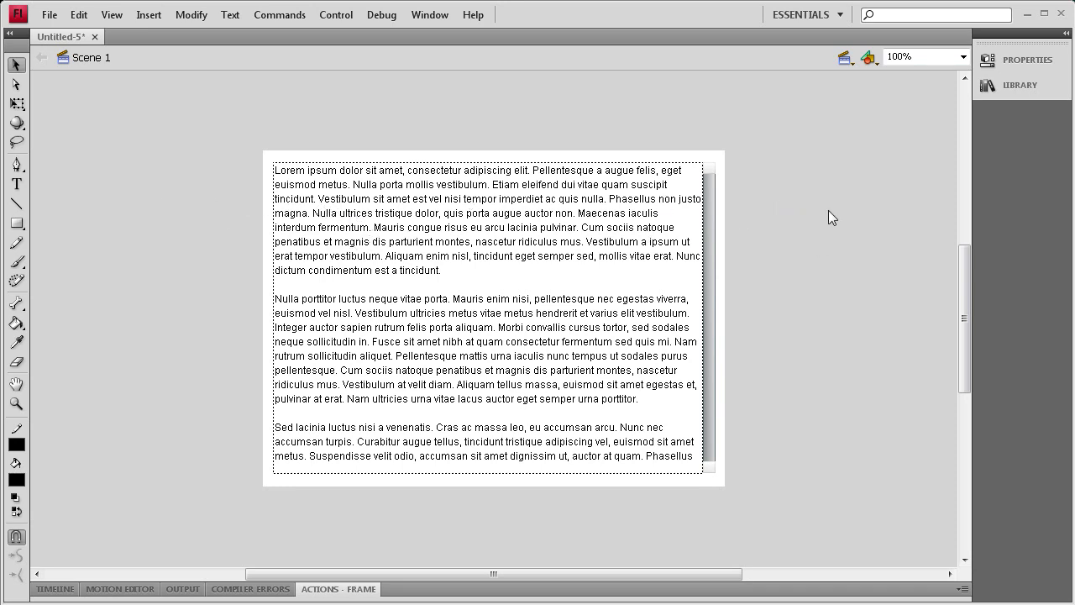
{"action": "mouse_move", "coordinate": [657, 150]}
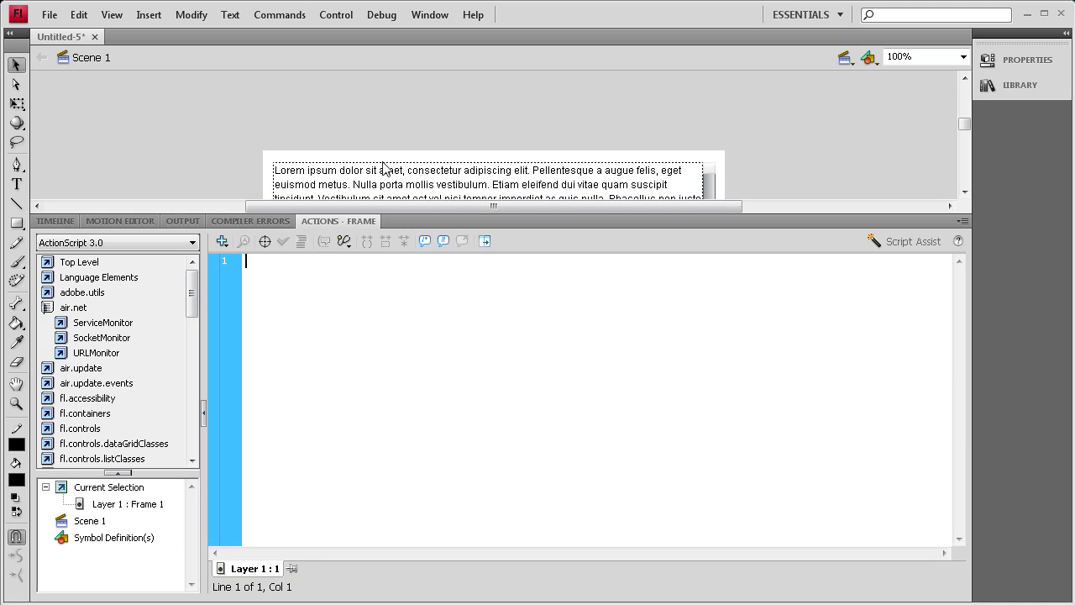
Enter the frame 1 script 'scrollbar.scrollTarget = mytxt;' and hide the Actions panel
{"action": "type", "text": "sc"}
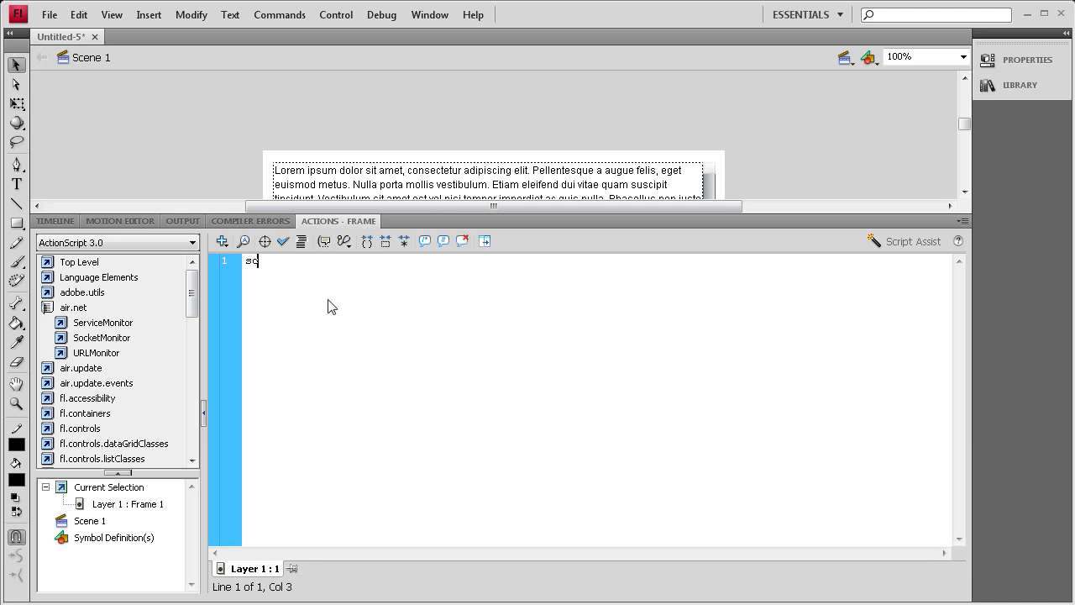
{"action": "type", "text": "roll"}
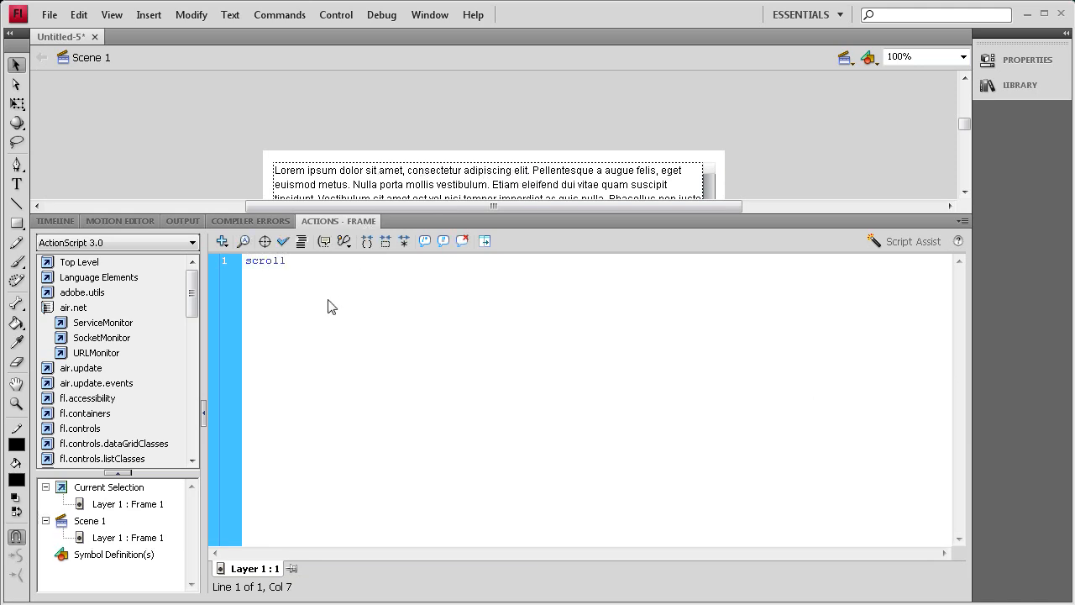
{"action": "type", "text": "bar.scrollT"}
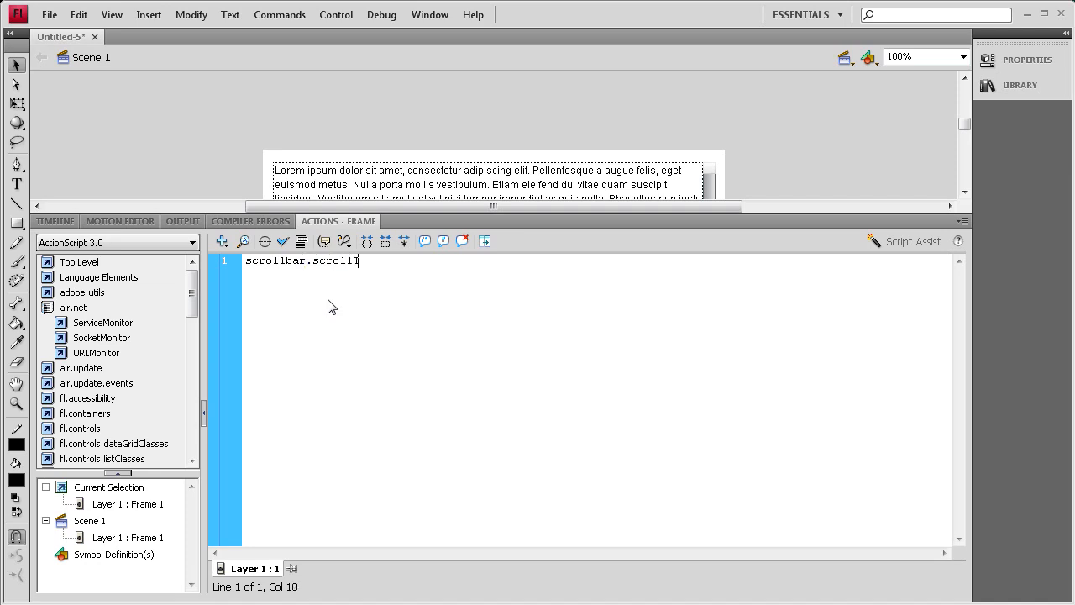
{"action": "type", "text": "arget"}
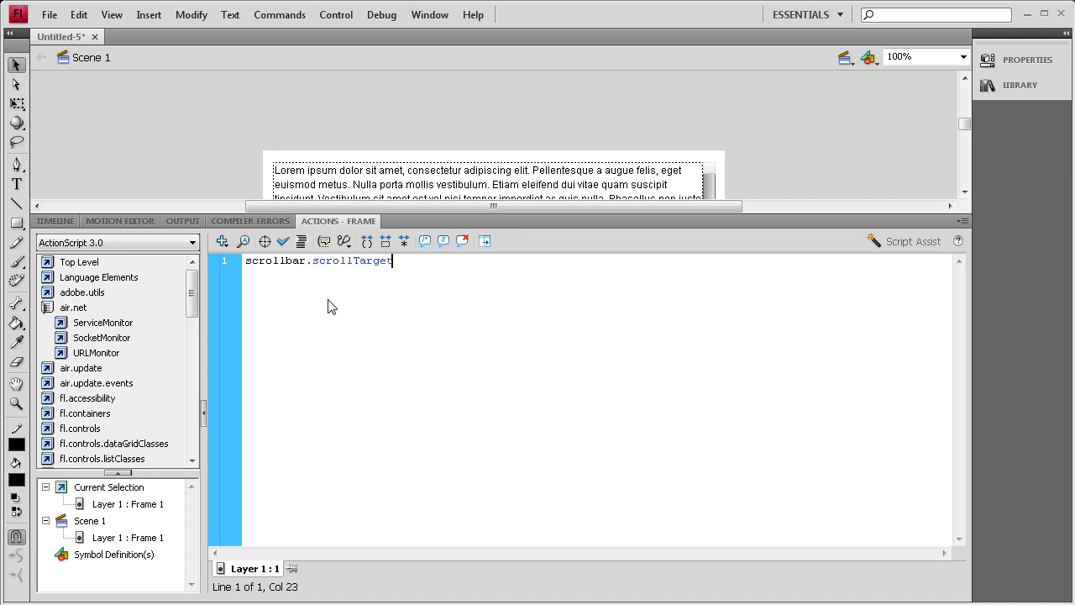
{"action": "type", "text": "="}
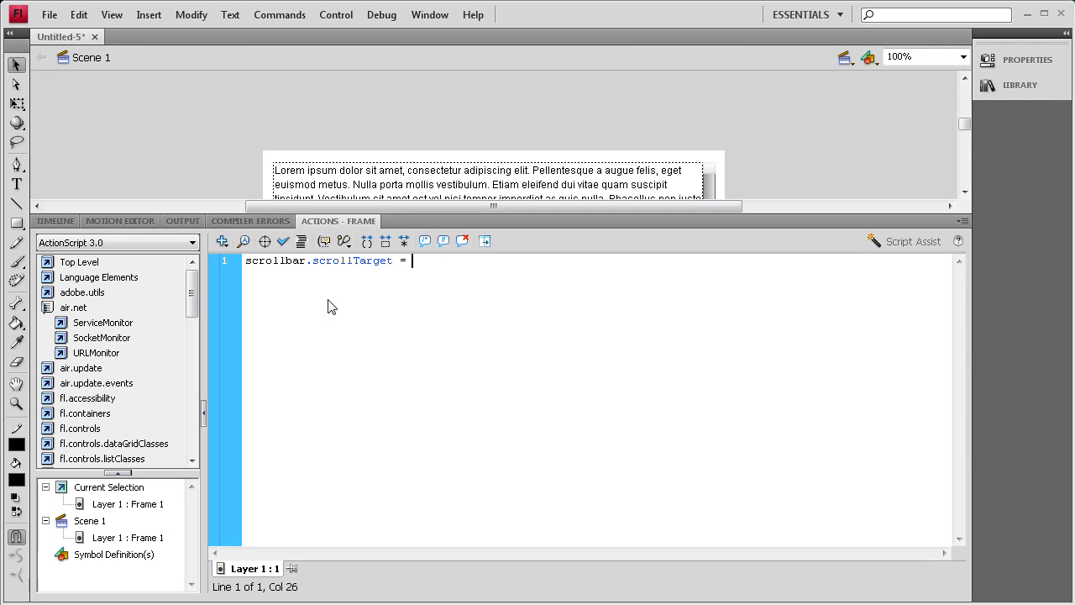
{"action": "type", "text": "mytxt;"}
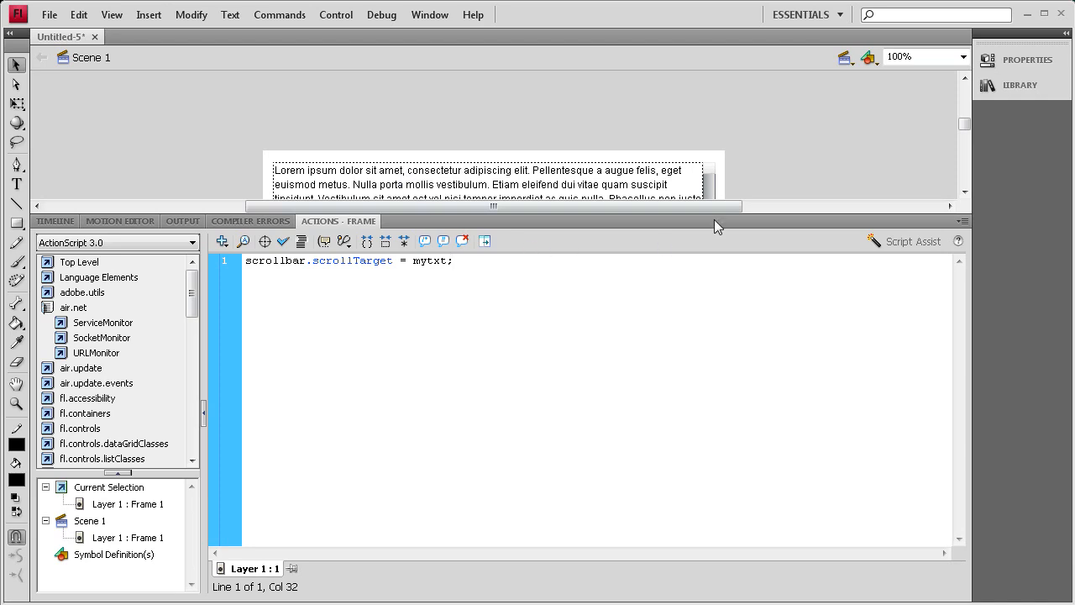
{"action": "left_click", "coordinate": [335, 14]}
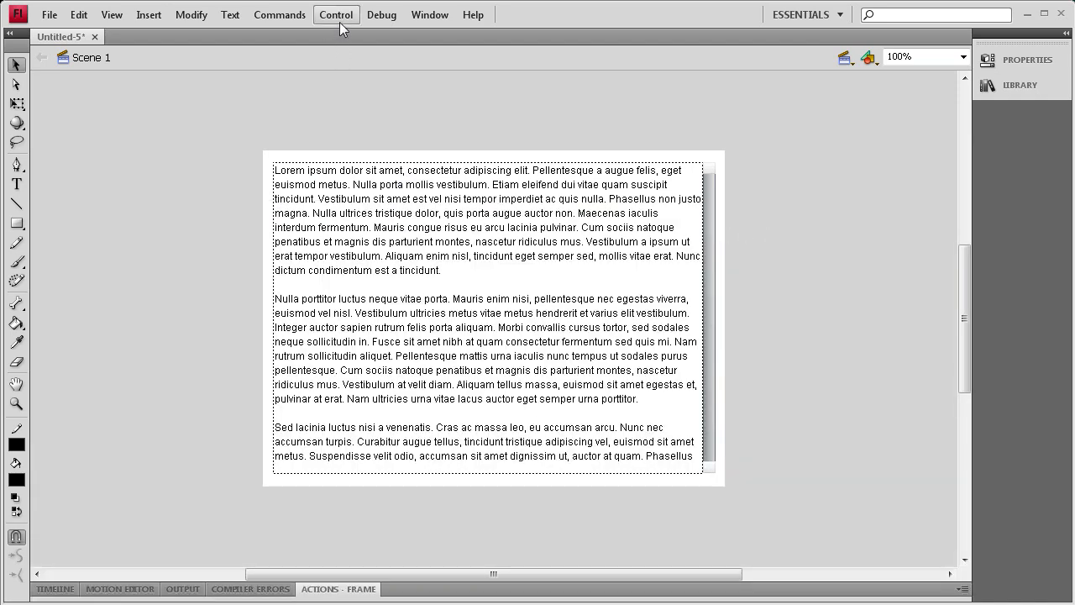
Test the movie and scroll the lorem ipsum text down and back up in Flash Player
{"action": "left_click", "coordinate": [336, 14]}
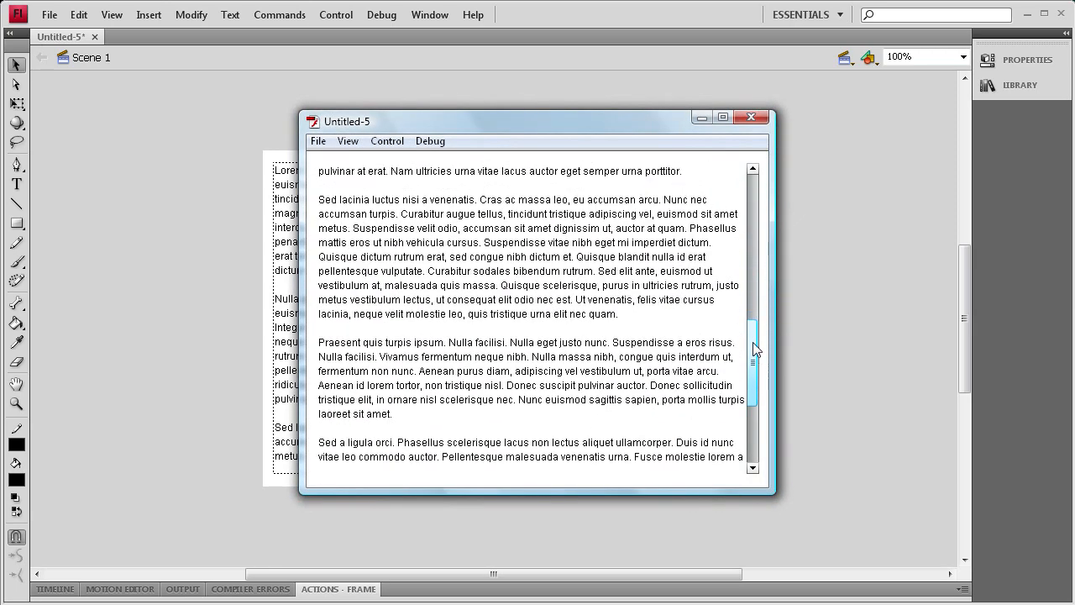
{"action": "scroll", "scroll_direction": "up", "scroll_amount": 3}
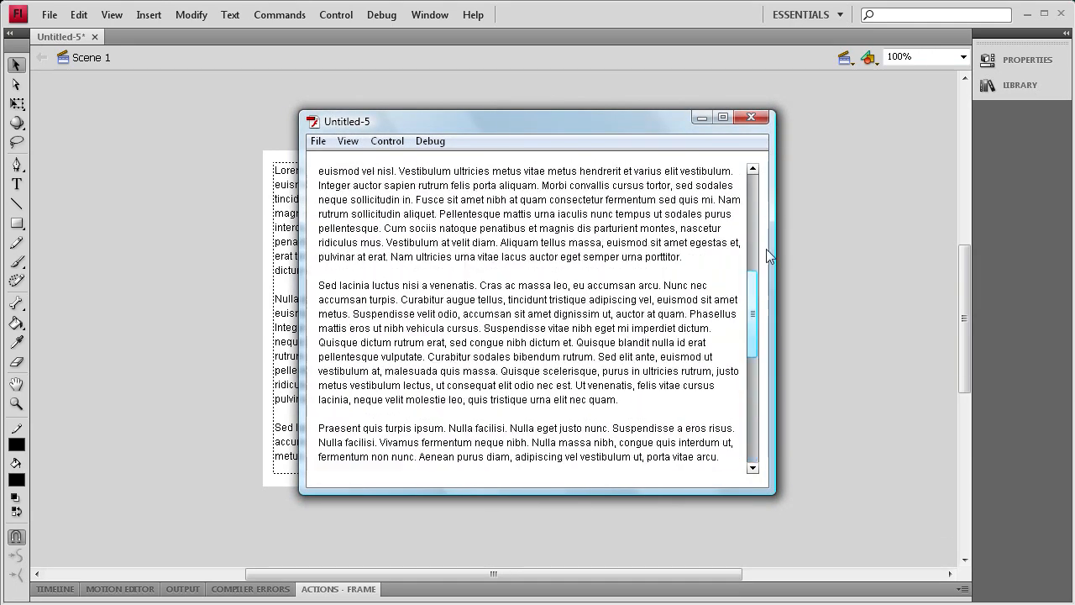
{"action": "scroll", "scroll_direction": "up", "scroll_amount": 3}
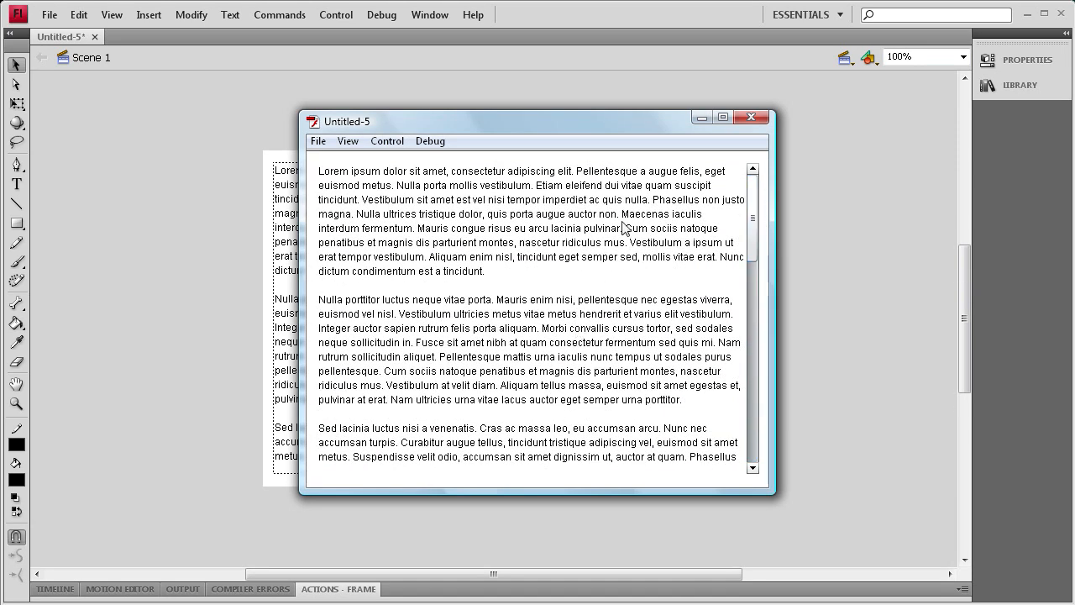
{"action": "mouse_move", "coordinate": [609, 158]}
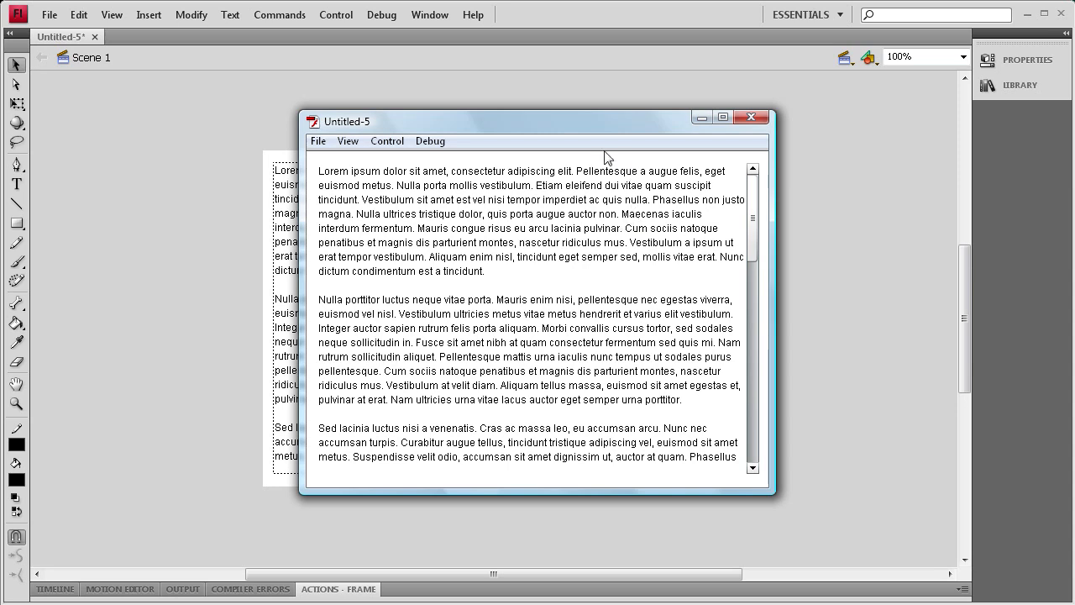
{"action": "mouse_move", "coordinate": [536, 125]}
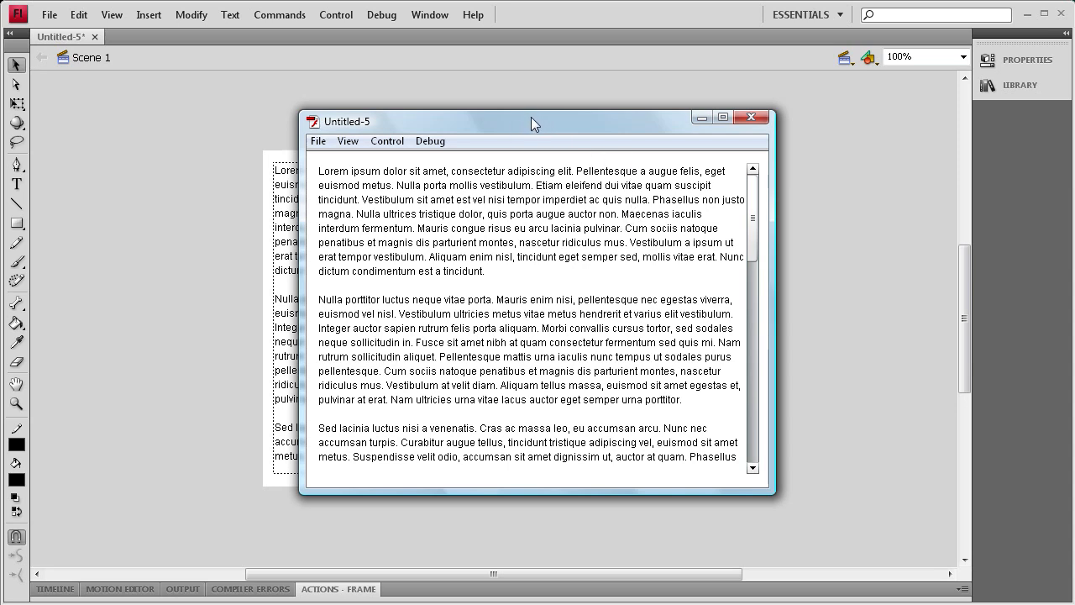
{"action": "mouse_move", "coordinate": [541, 124]}
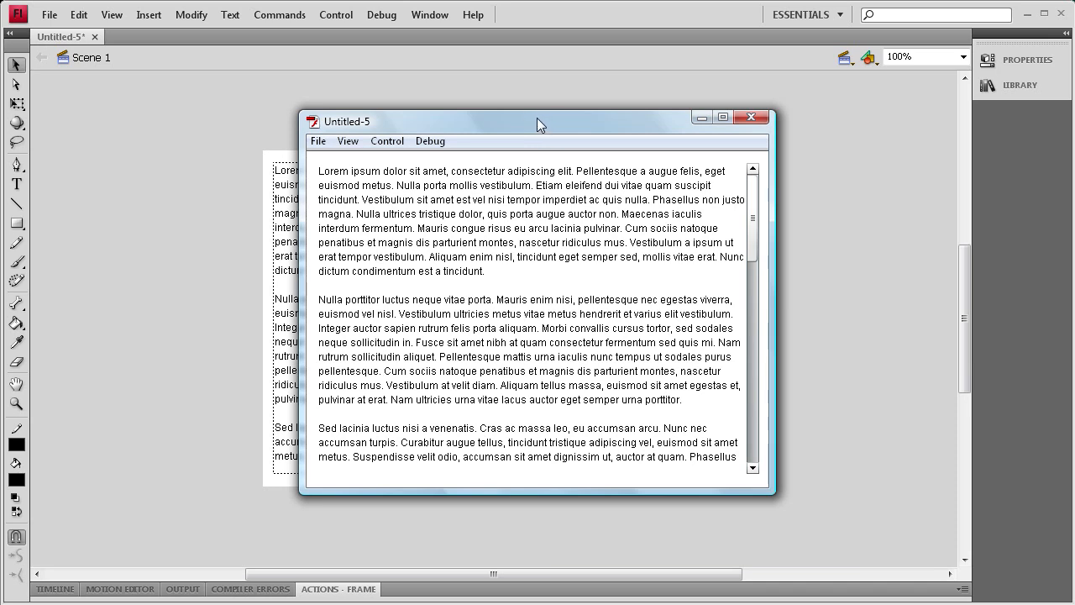